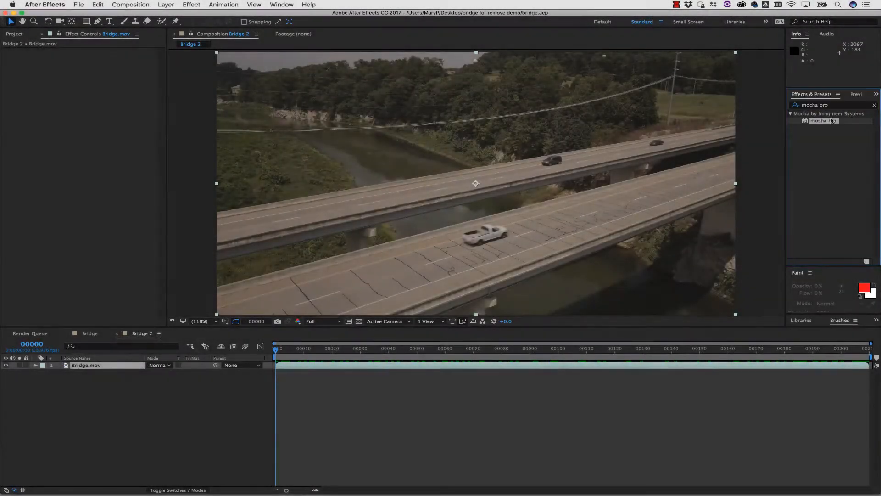
Step: Apply Mocha Pro to the Bridge.mov layer and launch its plugin workspace
{"action": "double_click", "coordinate": [824, 121]}
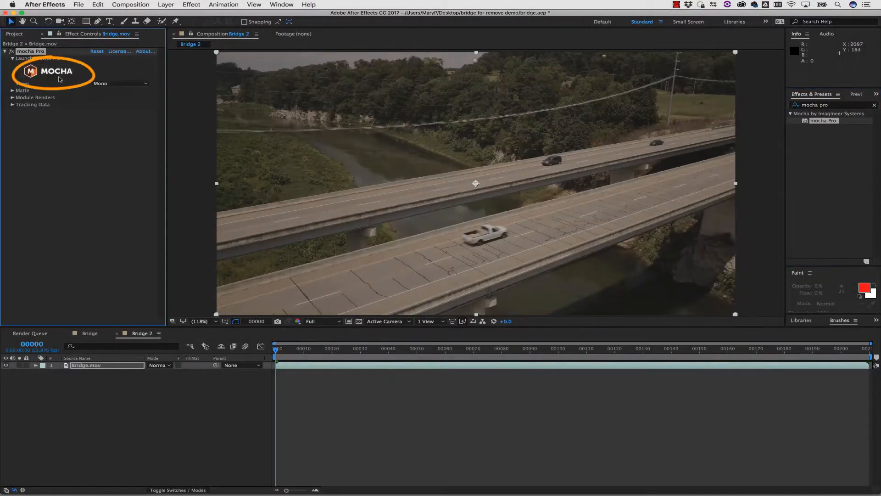
{"action": "left_click", "coordinate": [46, 72]}
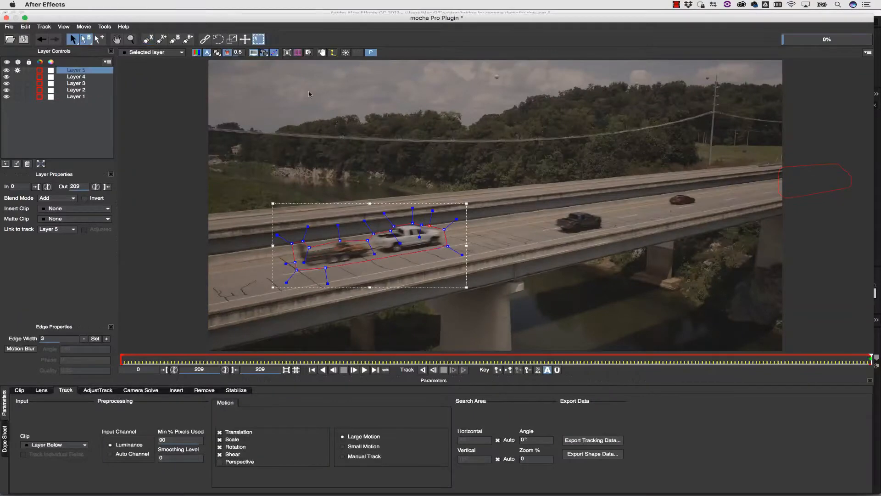
Step: Combine the three tracked vehicle shapes into a single layer named cars
{"action": "left_click", "coordinate": [444, 370]}
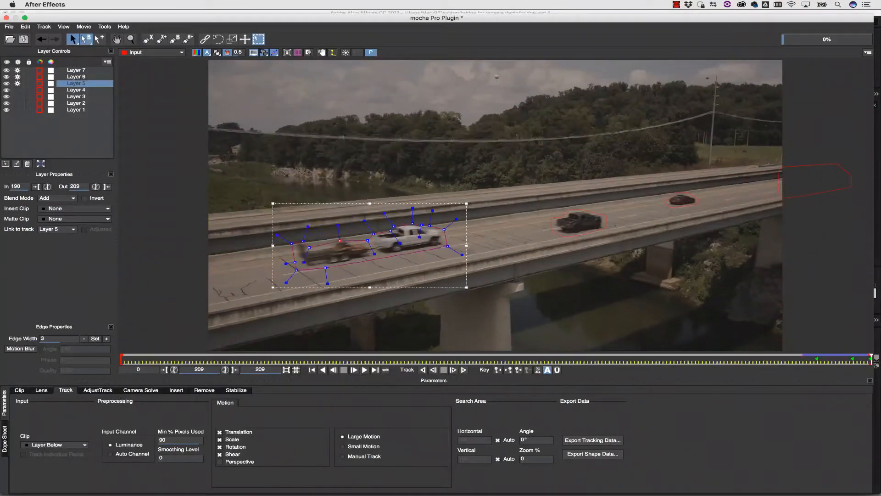
{"action": "left_click", "coordinate": [76, 76]}
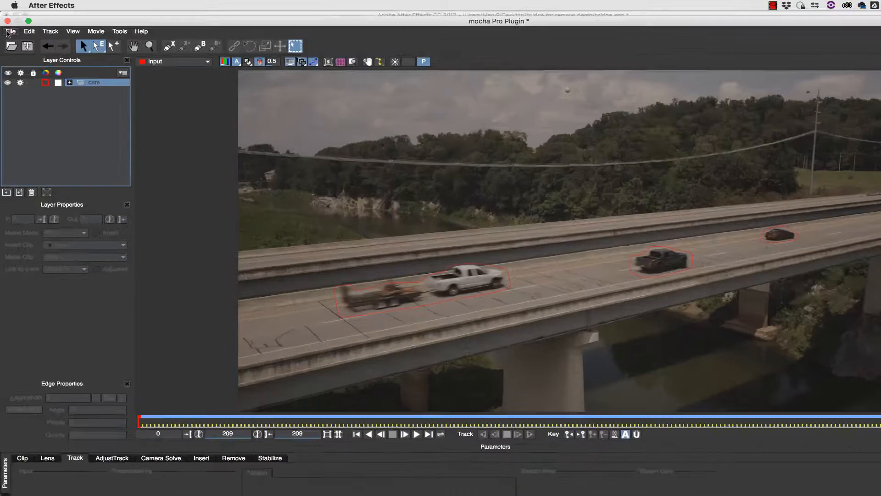
Step: Export the car shapes as a grayscale JPEG matte image sequence via Export Rendered Shapes
{"action": "left_click", "coordinate": [11, 32]}
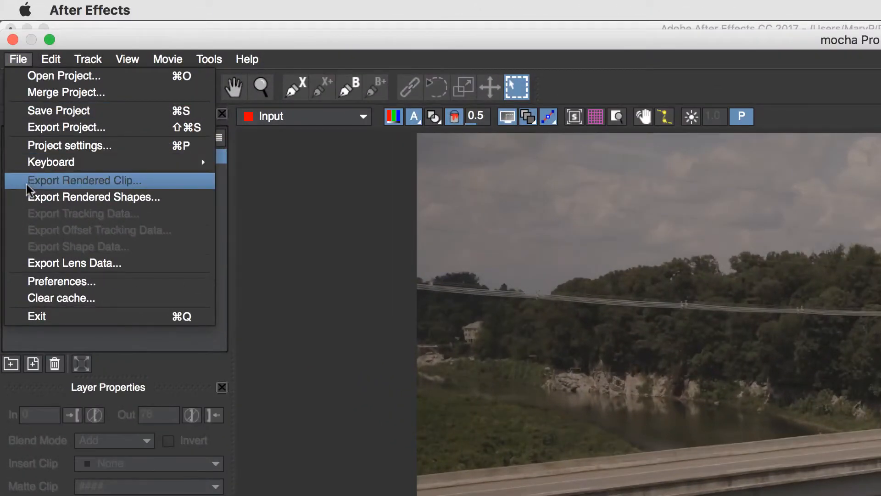
{"action": "left_click", "coordinate": [94, 196]}
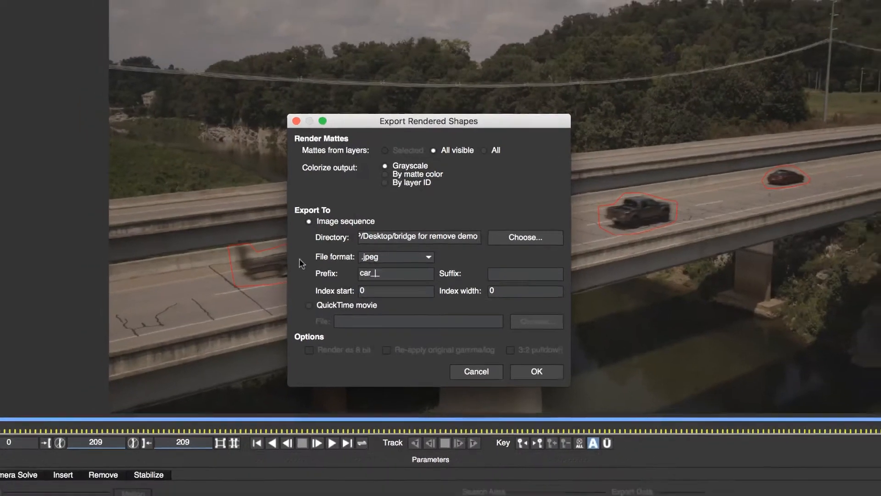
{"action": "left_click", "coordinate": [536, 372]}
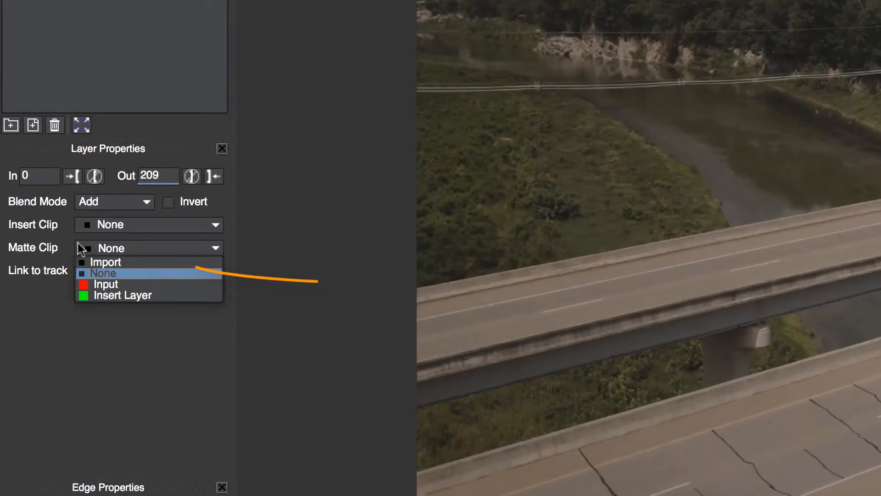
Step: Import the car_roto_0.jpeg sequence, frames 0 to 209, as a matte clip
{"action": "left_click", "coordinate": [104, 263]}
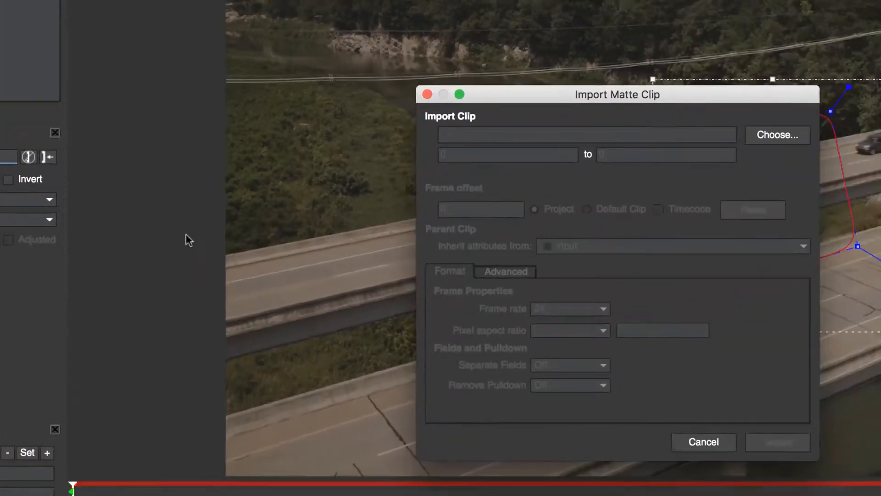
{"action": "left_click", "coordinate": [777, 135]}
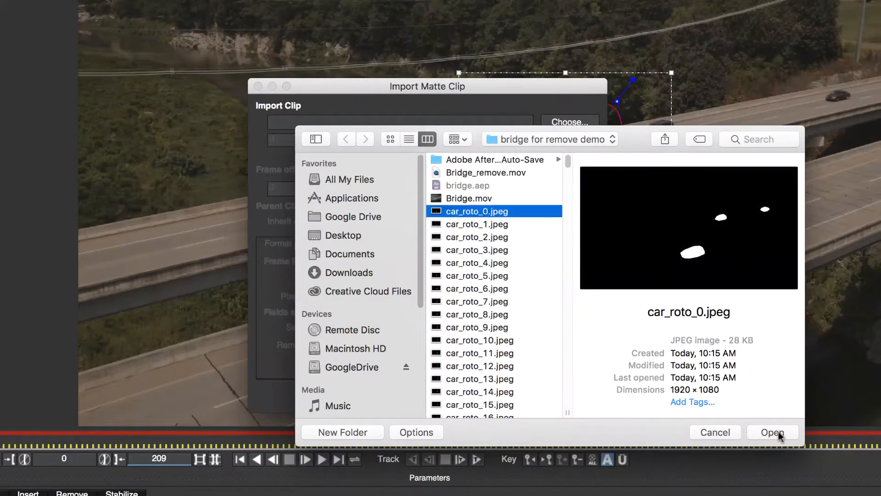
{"action": "left_click", "coordinate": [773, 432]}
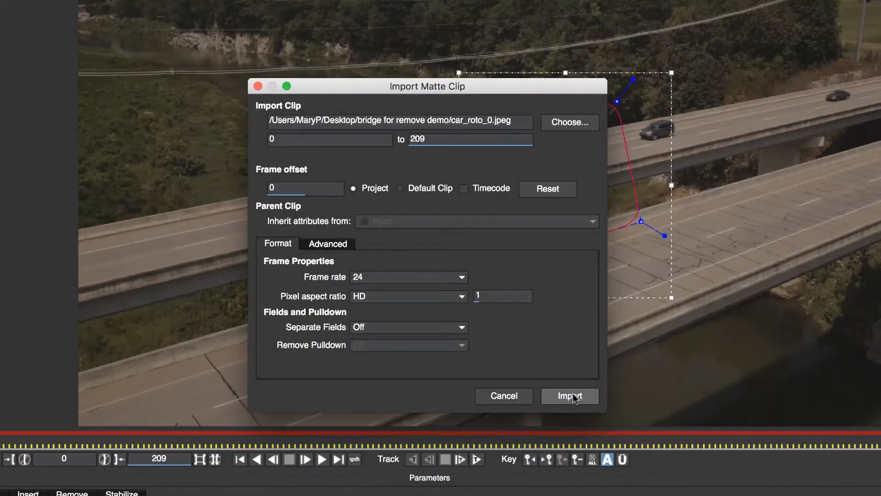
{"action": "left_click", "coordinate": [570, 397]}
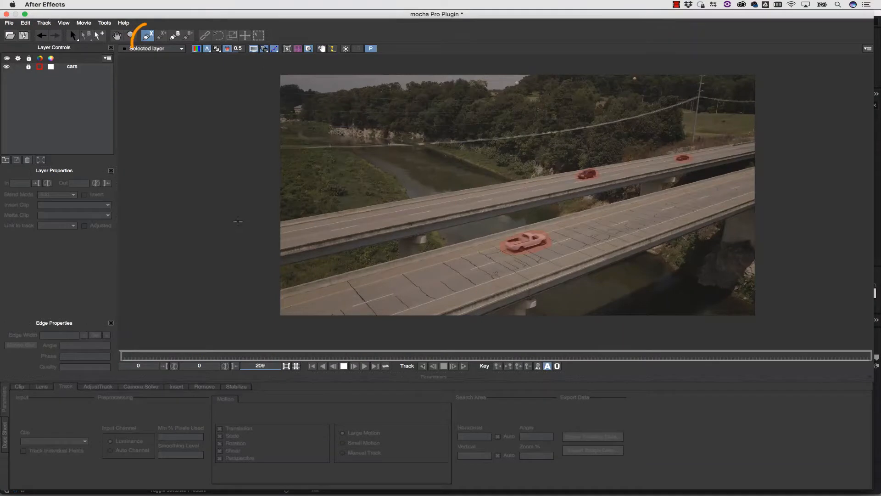
Step: Draw a bg X-spline around the scene, move cars above it and set its matte to car_roto_
{"action": "left_click", "coordinate": [147, 35]}
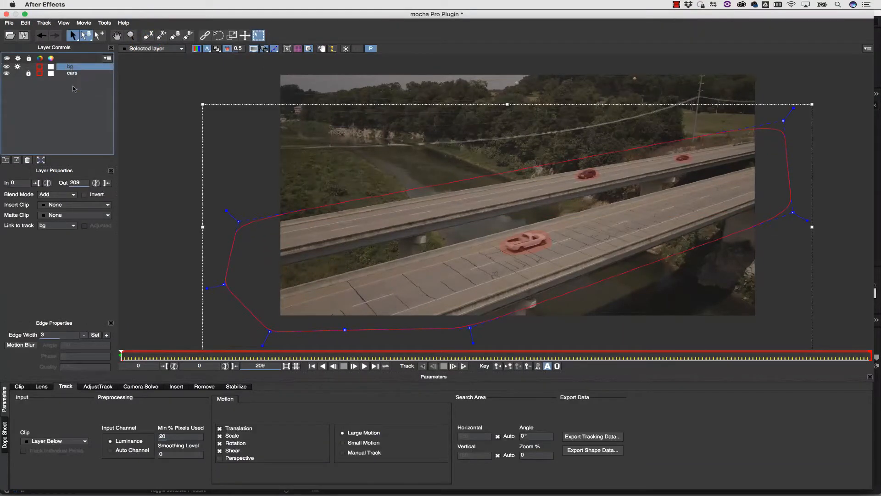
{"action": "left_click", "coordinate": [464, 365]}
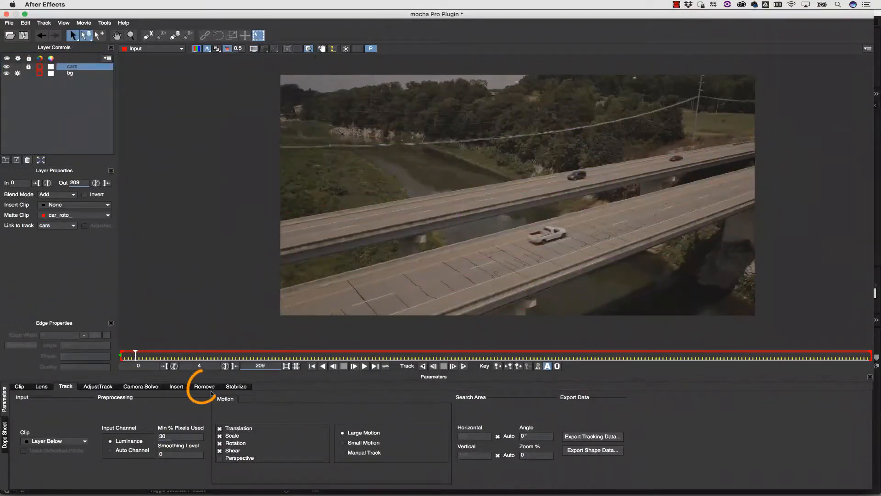
{"action": "left_click", "coordinate": [204, 387]}
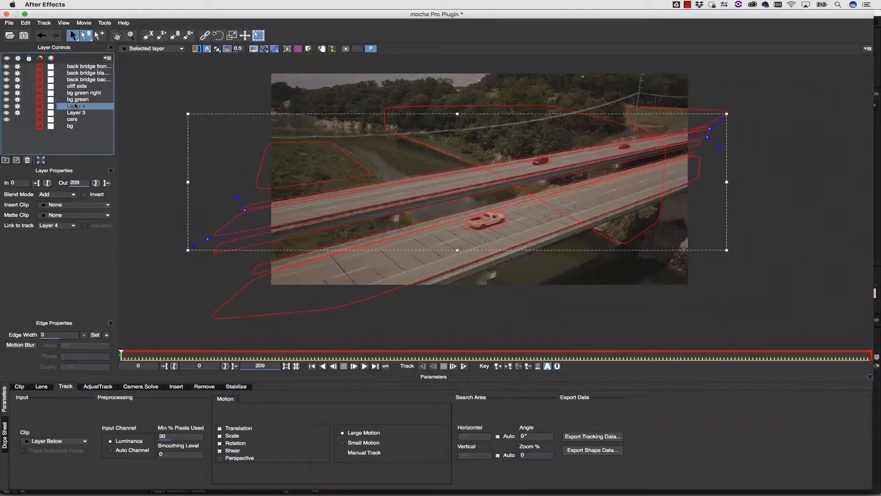
Step: Reorder the bridge and landscape layers below cars, then track the cars layer forward
{"action": "left_click", "coordinate": [87, 66]}
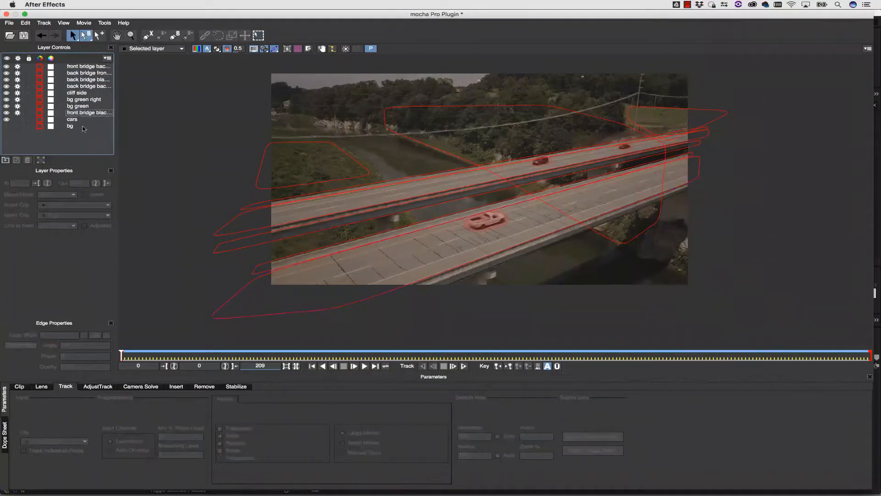
{"action": "left_click", "coordinate": [77, 112]}
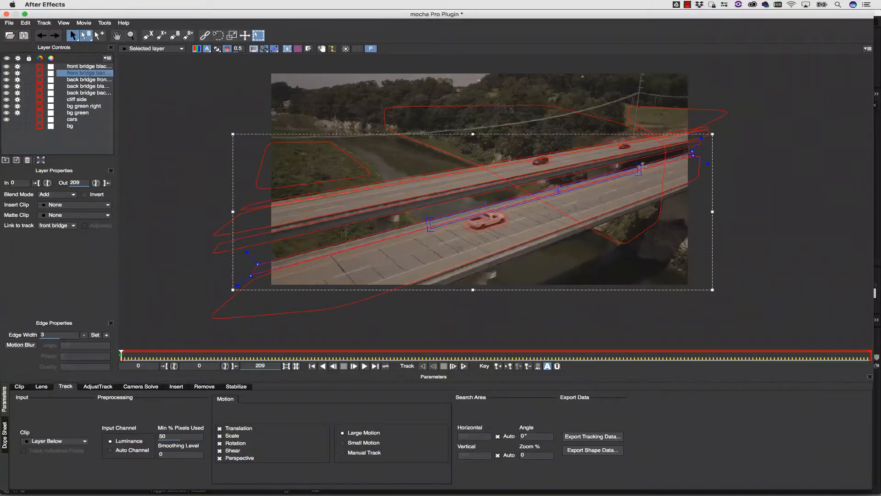
{"action": "left_click", "coordinate": [83, 106]}
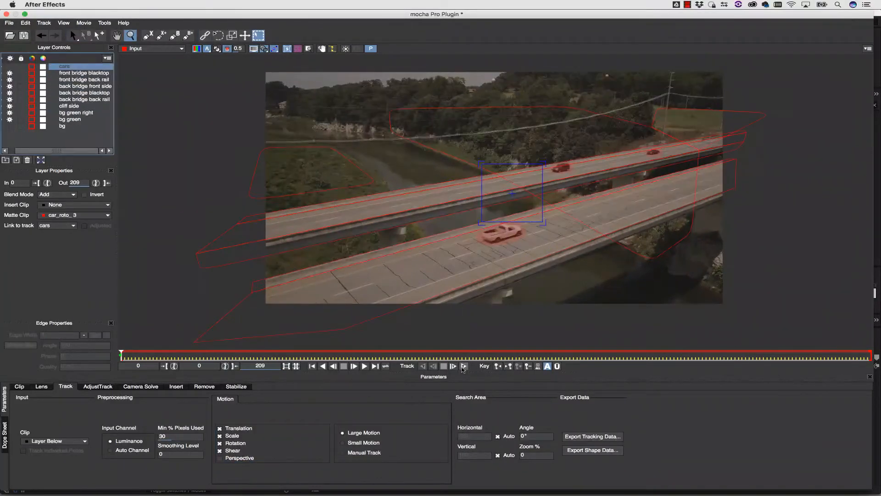
{"action": "left_click", "coordinate": [83, 73]}
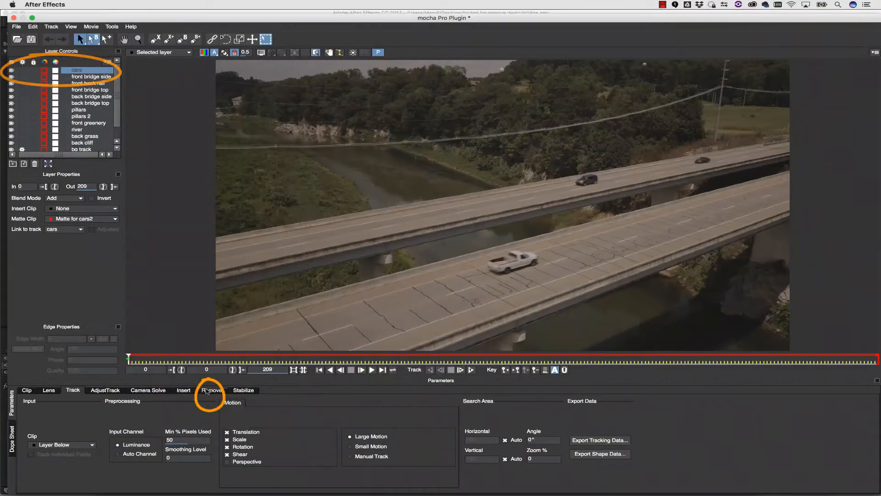
Step: Render the Remove module forward with Input clip and Blend illumination, erasing the cars
{"action": "left_click", "coordinate": [211, 390]}
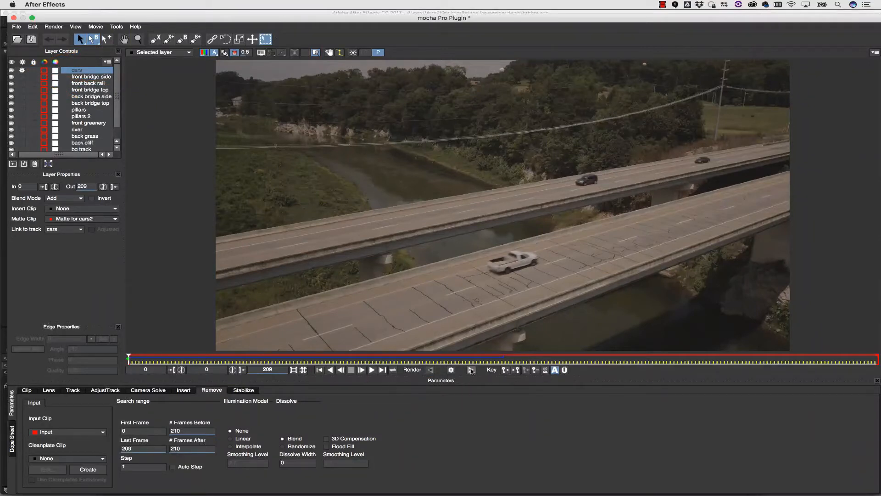
{"action": "left_click", "coordinate": [470, 370]}
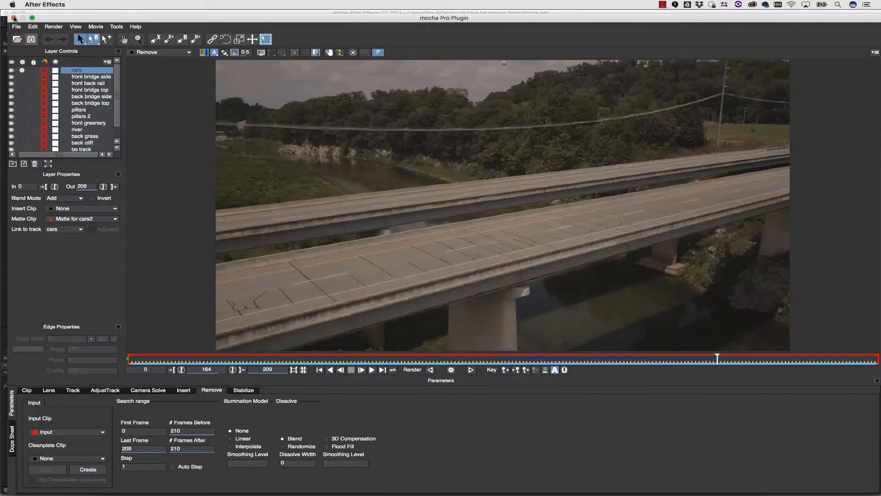
{"action": "left_click", "coordinate": [73, 389]}
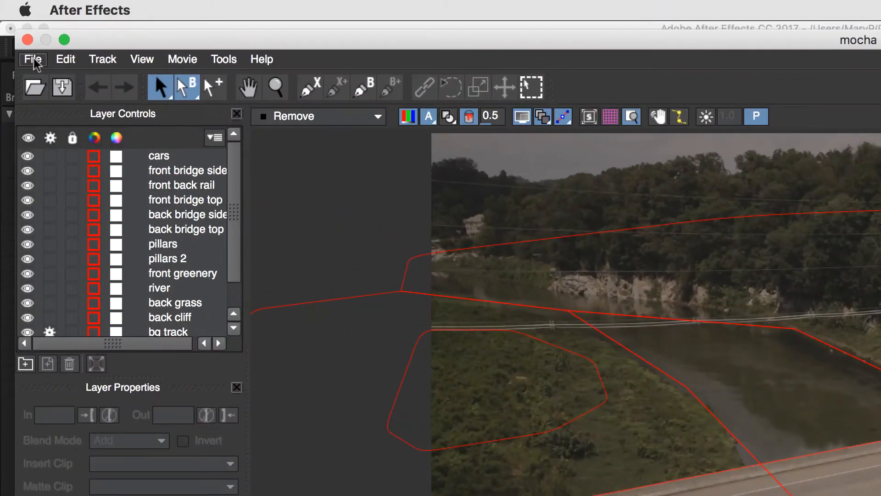
Step: Export the Remove_Input clip as QuickTime movie Bridge_remove.mov, frames 0 to 209
{"action": "left_click", "coordinate": [33, 59]}
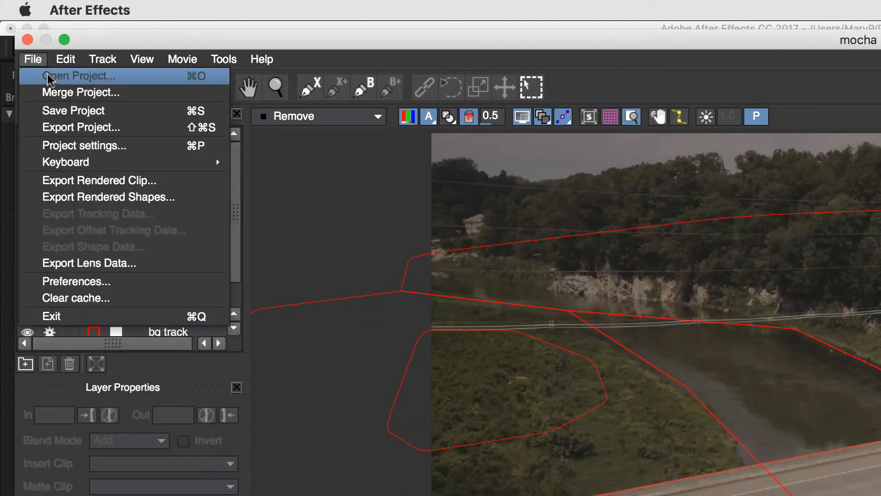
{"action": "left_click", "coordinate": [99, 180]}
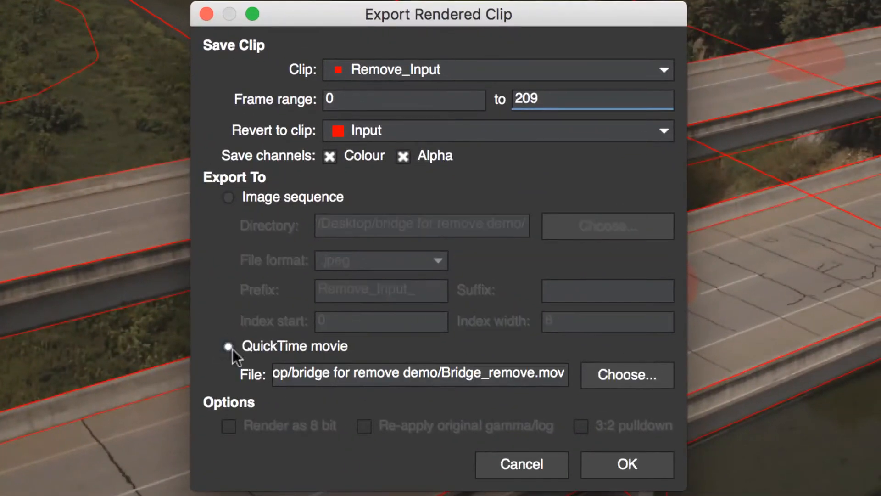
{"action": "left_click", "coordinate": [627, 465]}
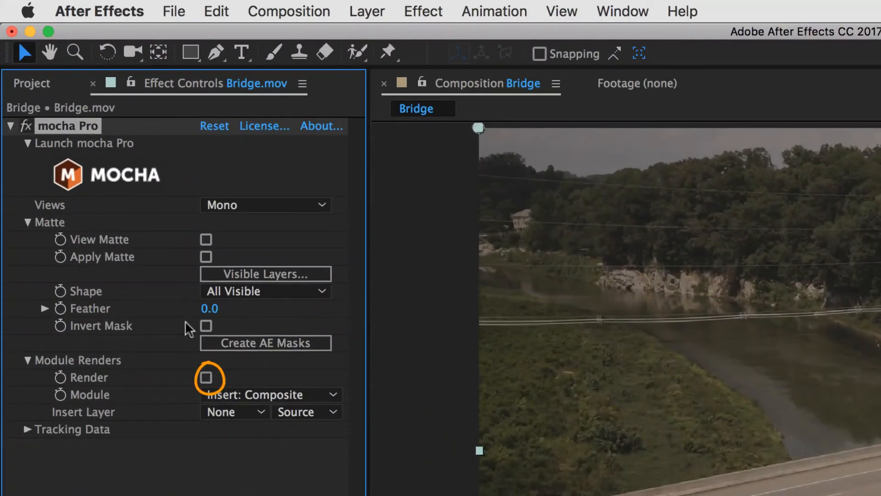
Step: Tick Render under Module Renders and set the module to Remove
{"action": "left_click", "coordinate": [206, 377]}
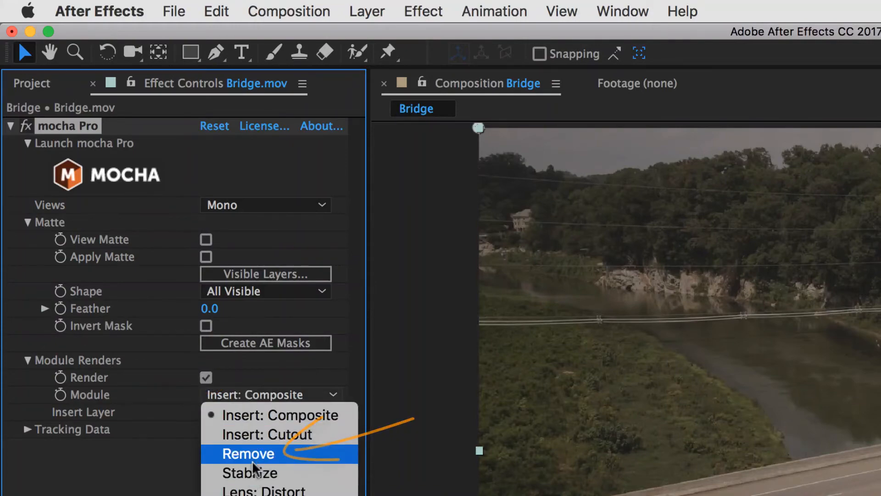
{"action": "left_click", "coordinate": [248, 453]}
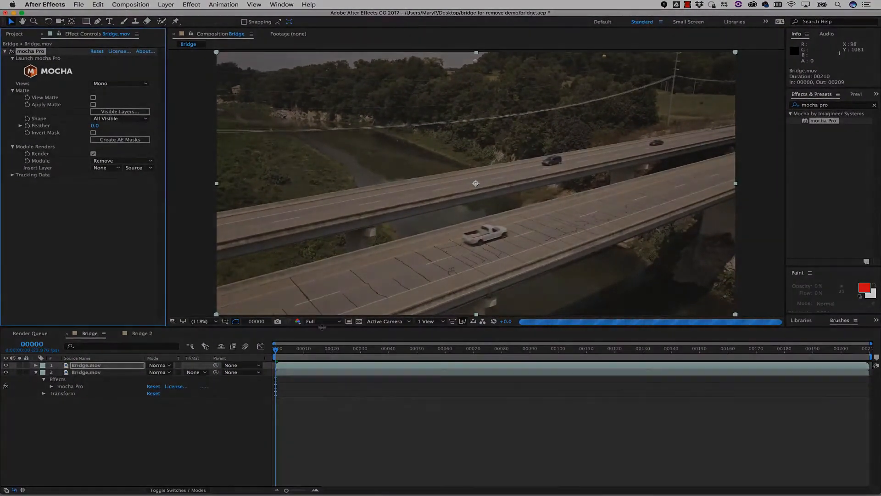